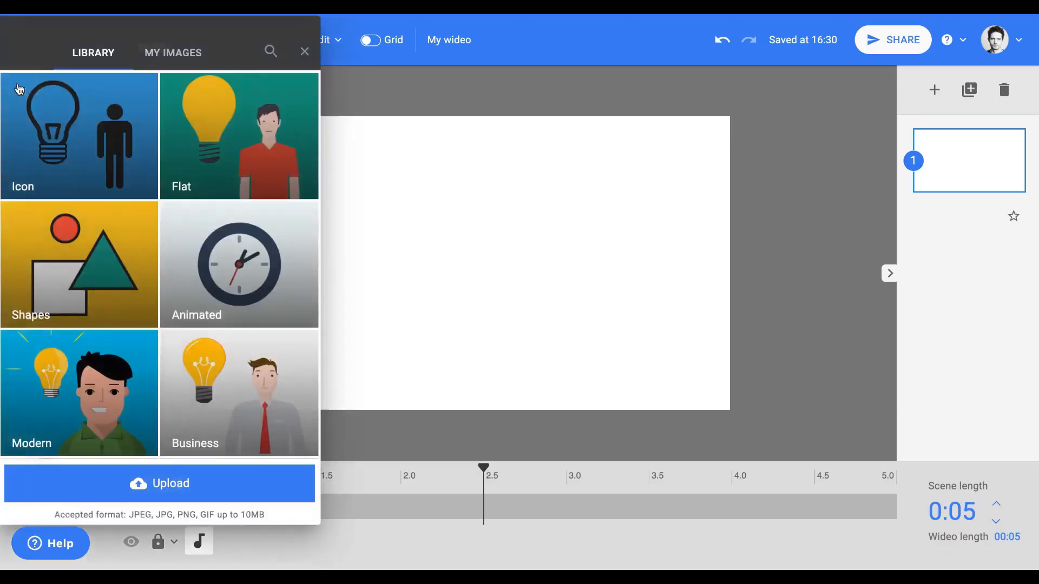
mouse_move(241, 153)
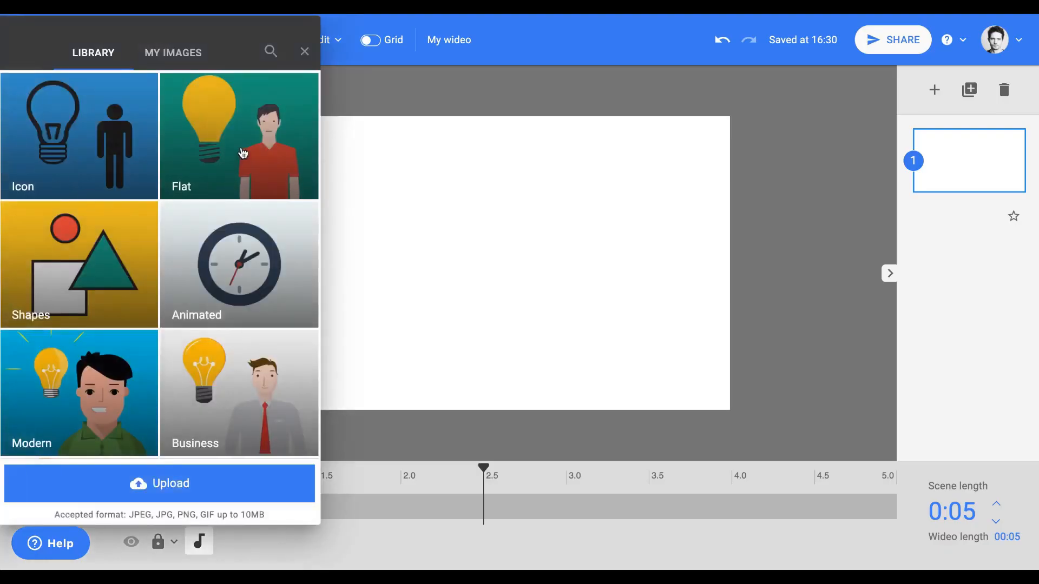
Browse the Flat people illustrations in the image library.
click(238, 134)
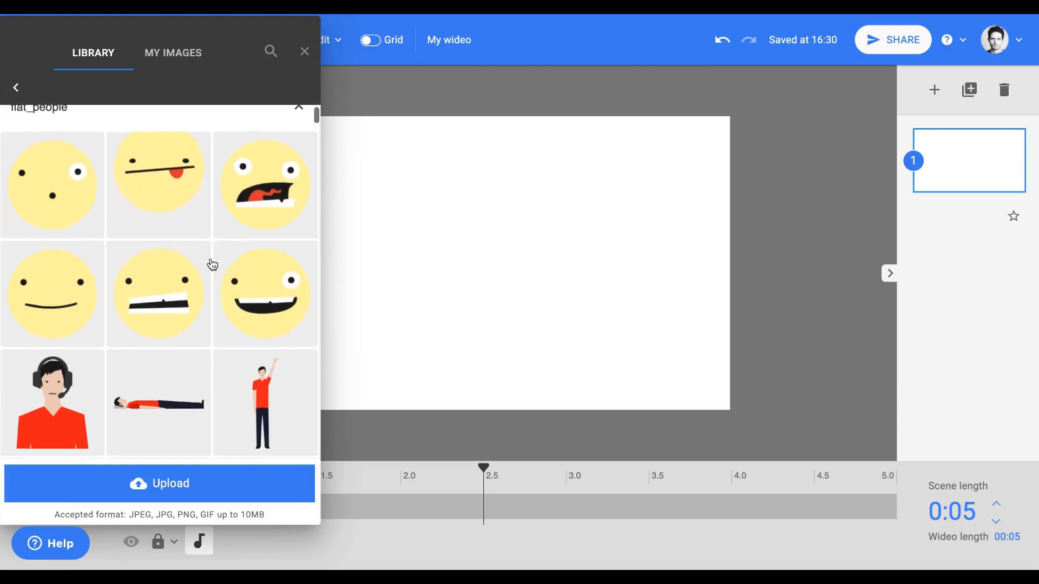
scroll(down, 3)
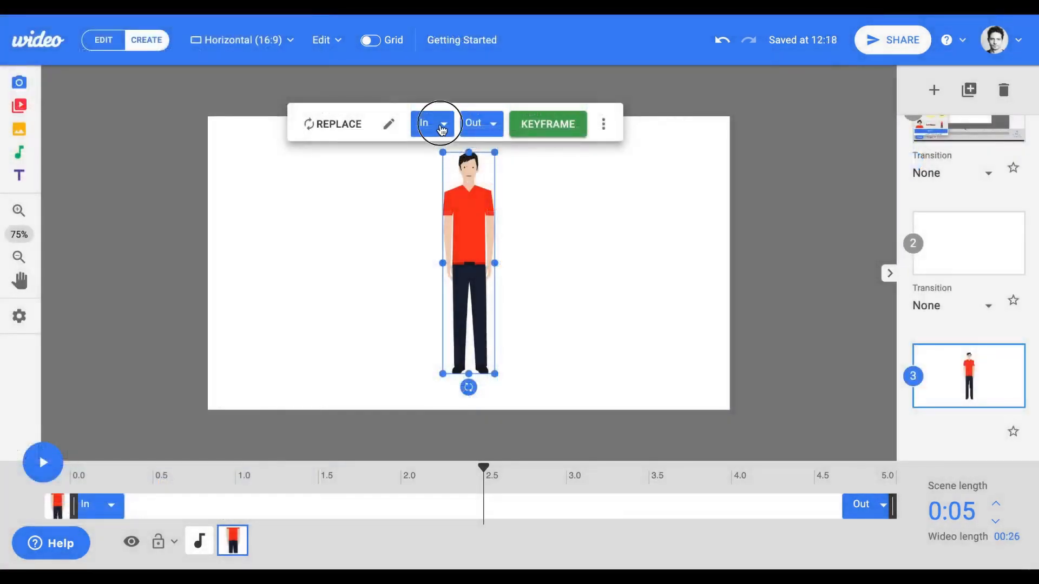
Give the red-shirted man a Grow entry effect and preview the scene.
click(433, 123)
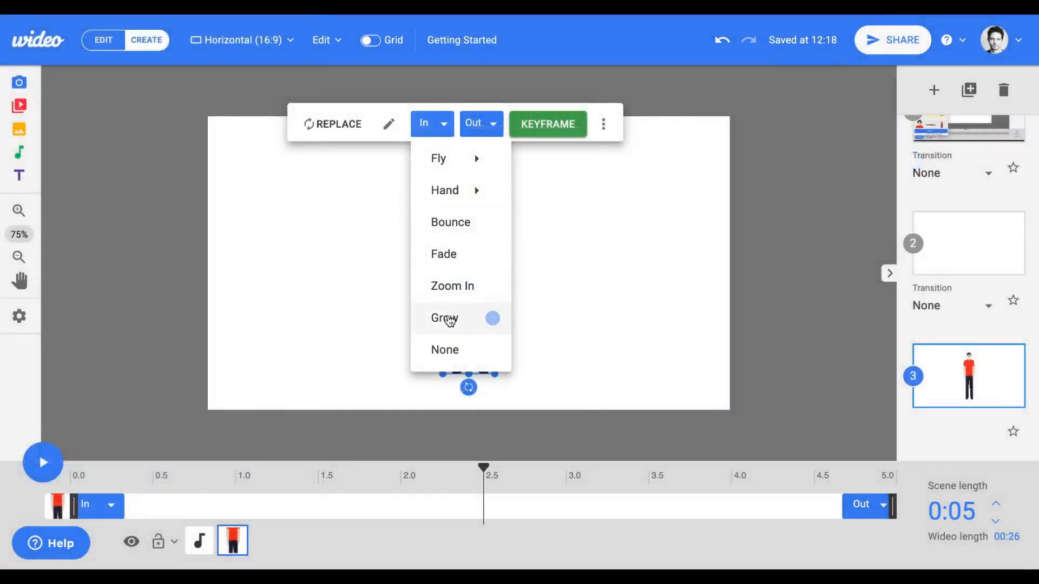
click(444, 319)
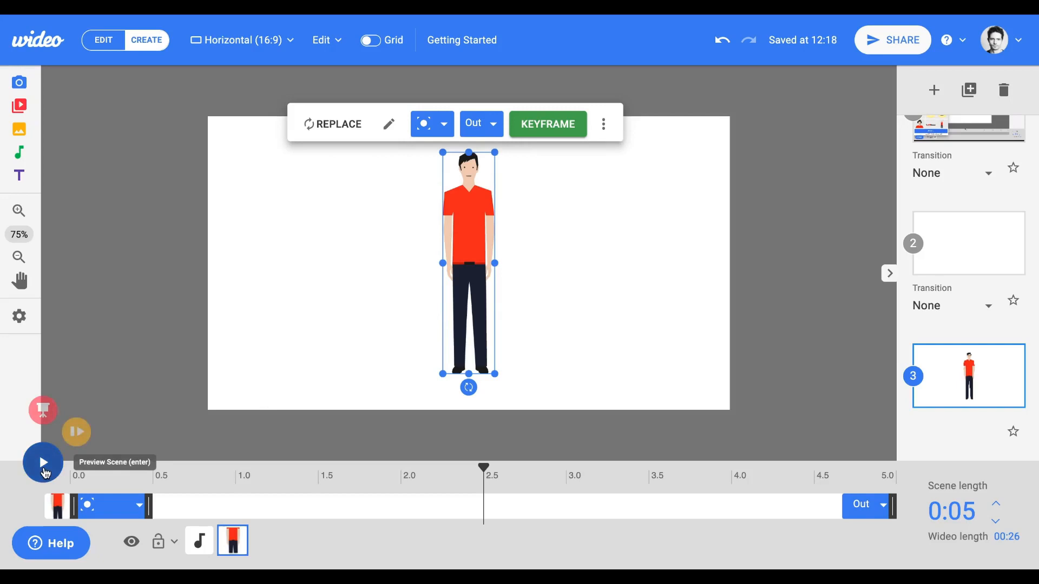
click(43, 462)
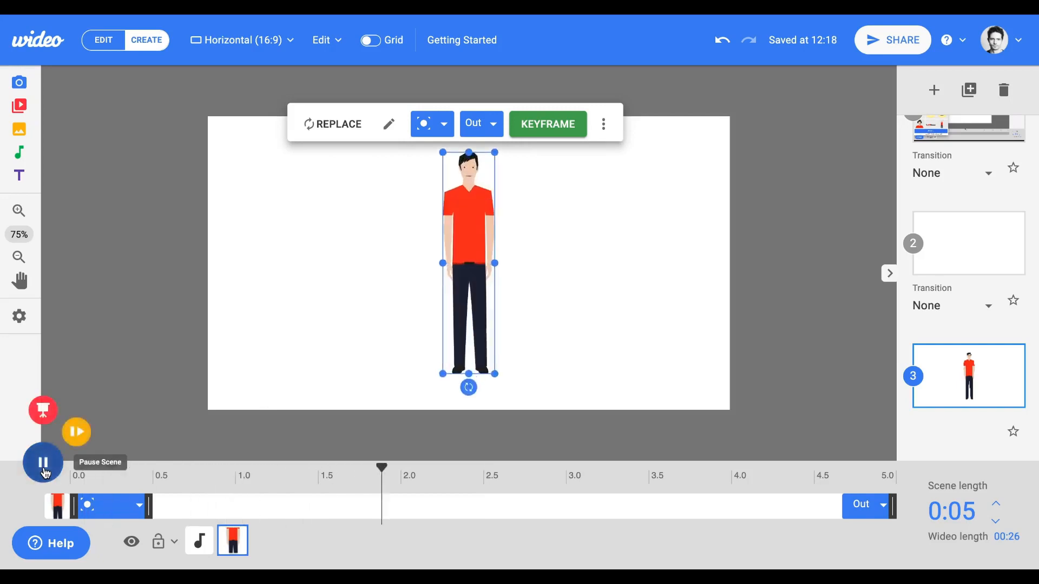
click(43, 462)
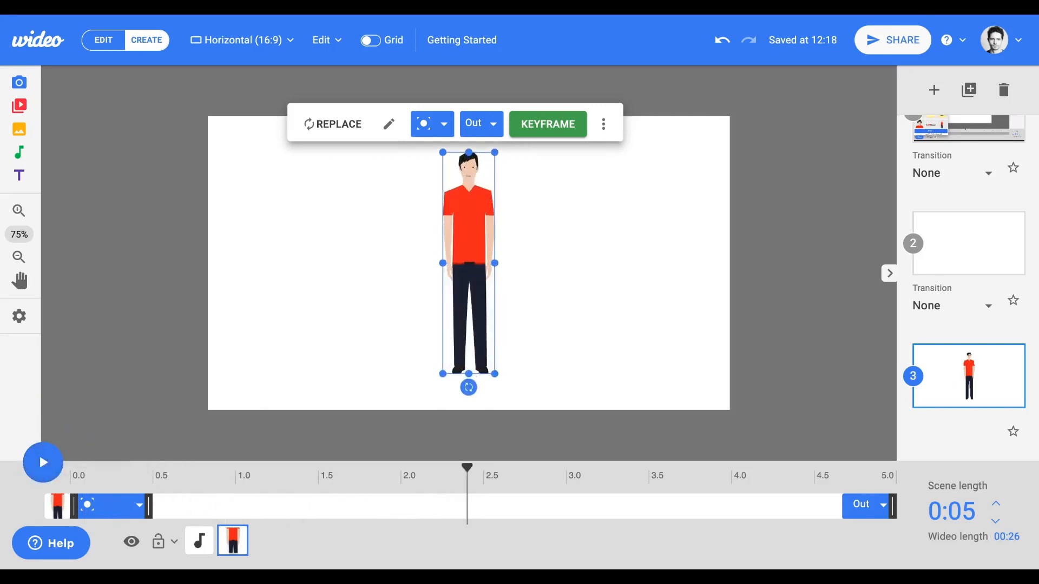
Give the man a Hand > Left exit effect and scrub the playhead to check it.
click(480, 124)
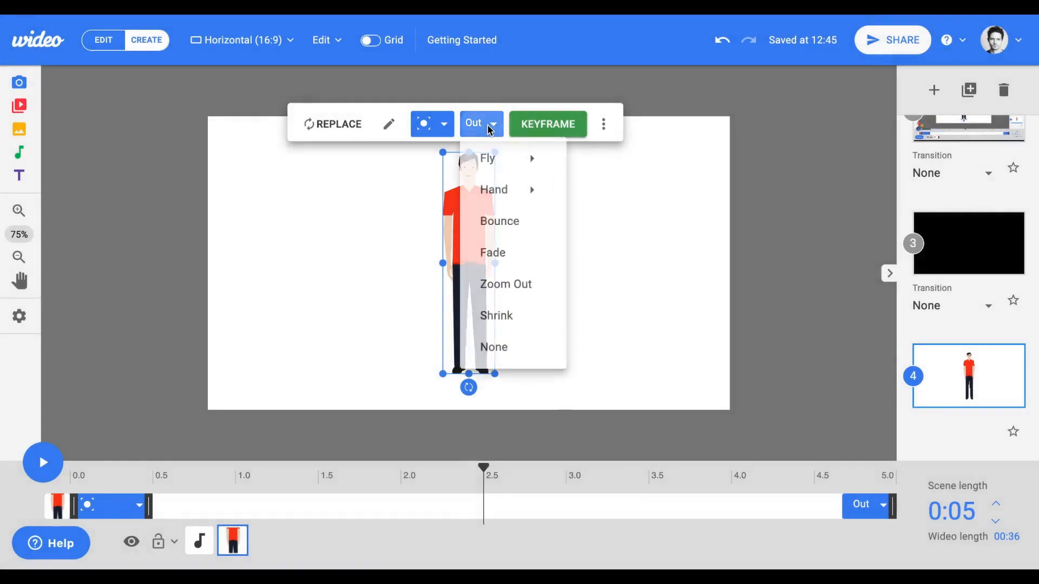
click(494, 347)
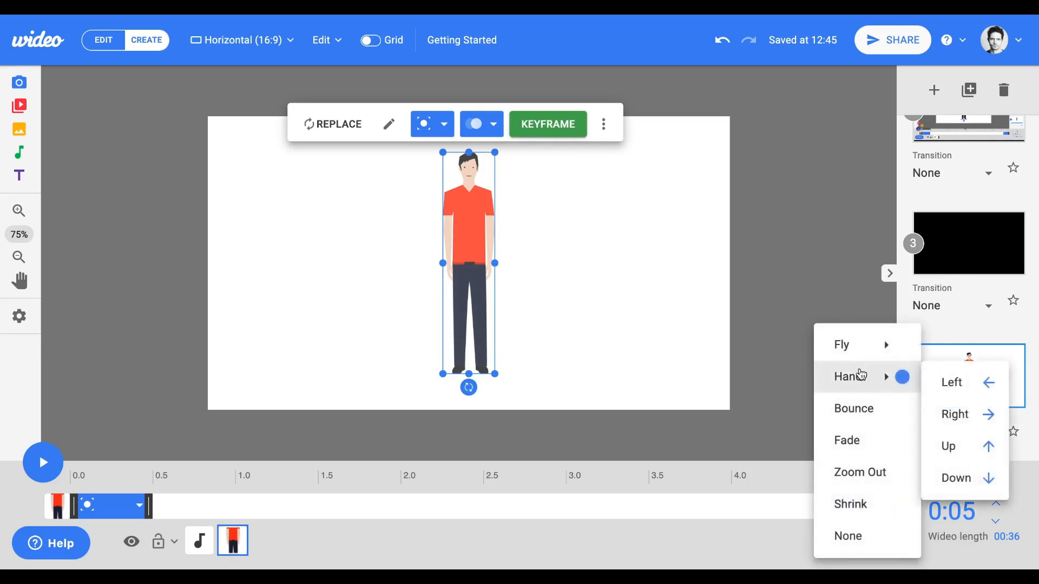
click(951, 382)
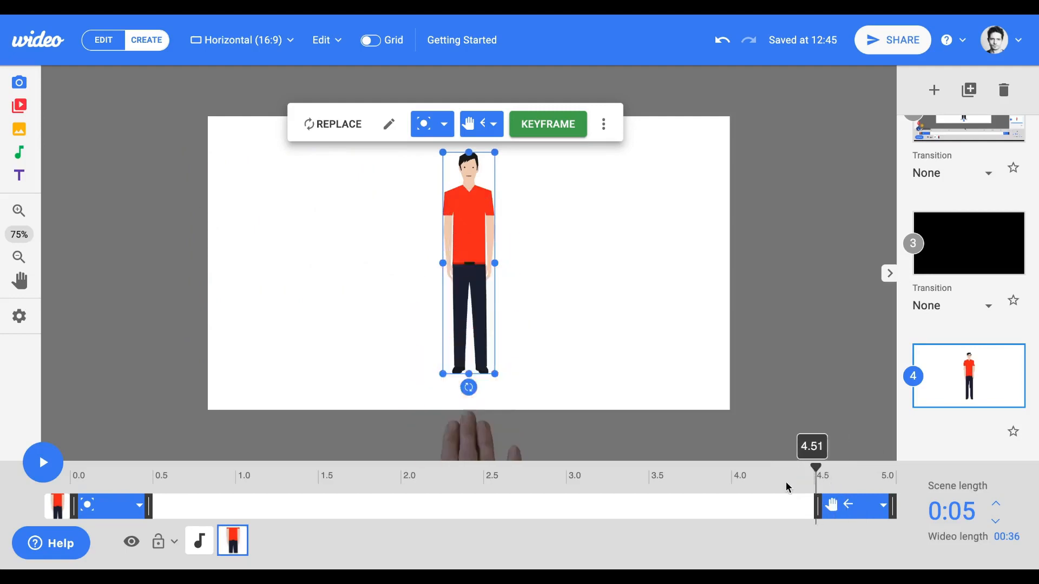
click(507, 186)
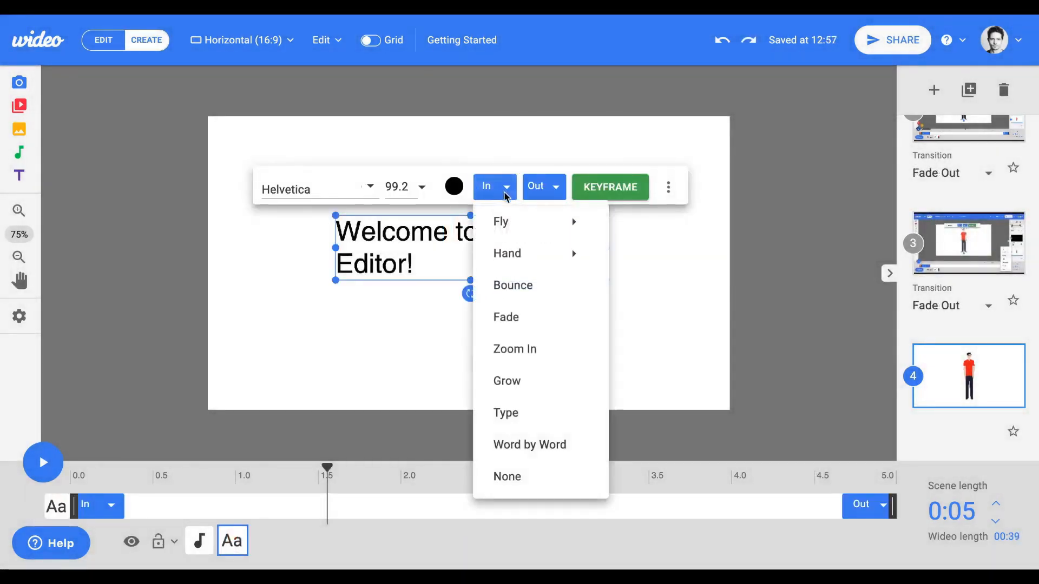
Set the 'Welcome to Wideo Editor!' text to appear Word by Word from 1.2 to 2.89 s.
click(529, 444)
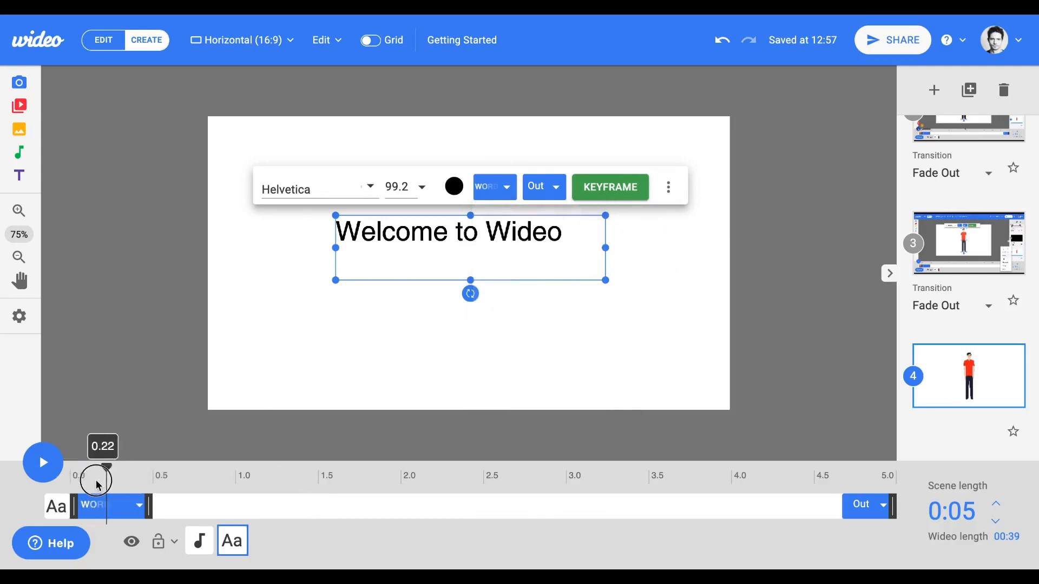
text(Editor!)
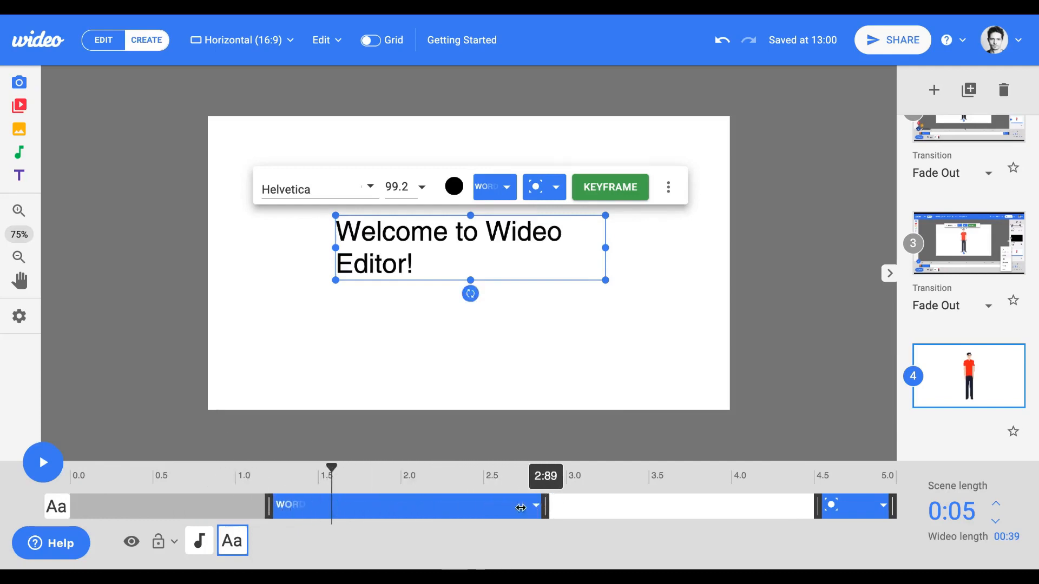
Move the text's Out bar to end near 4.2 s and preview the scene.
click(43, 462)
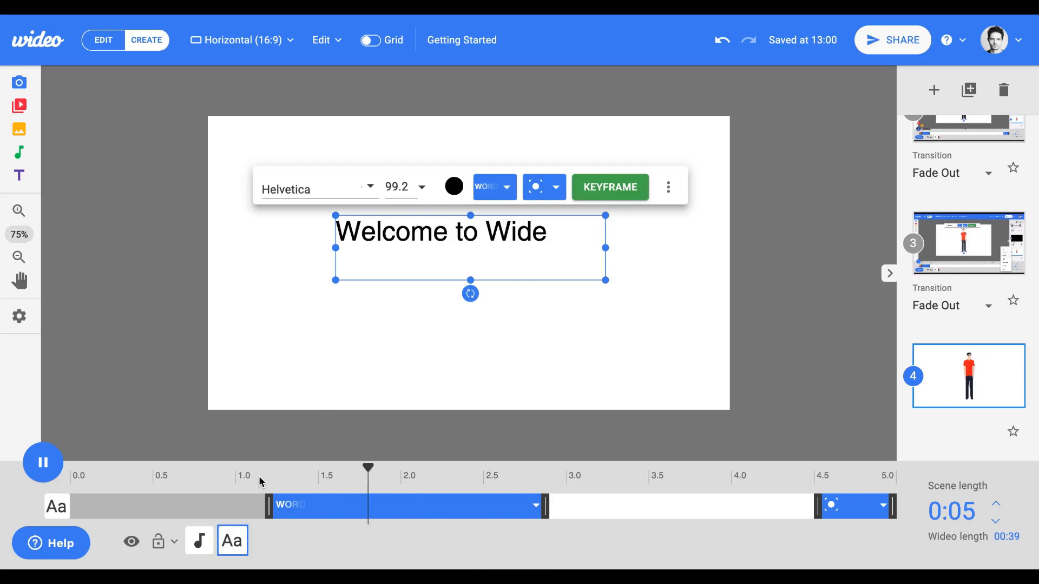
text(o Editor!)
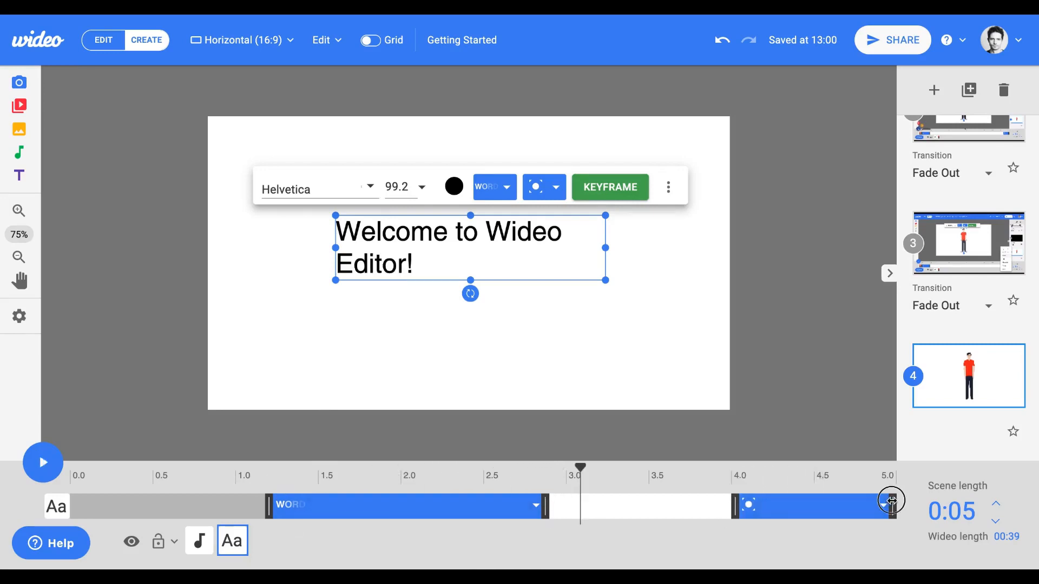
click(42, 462)
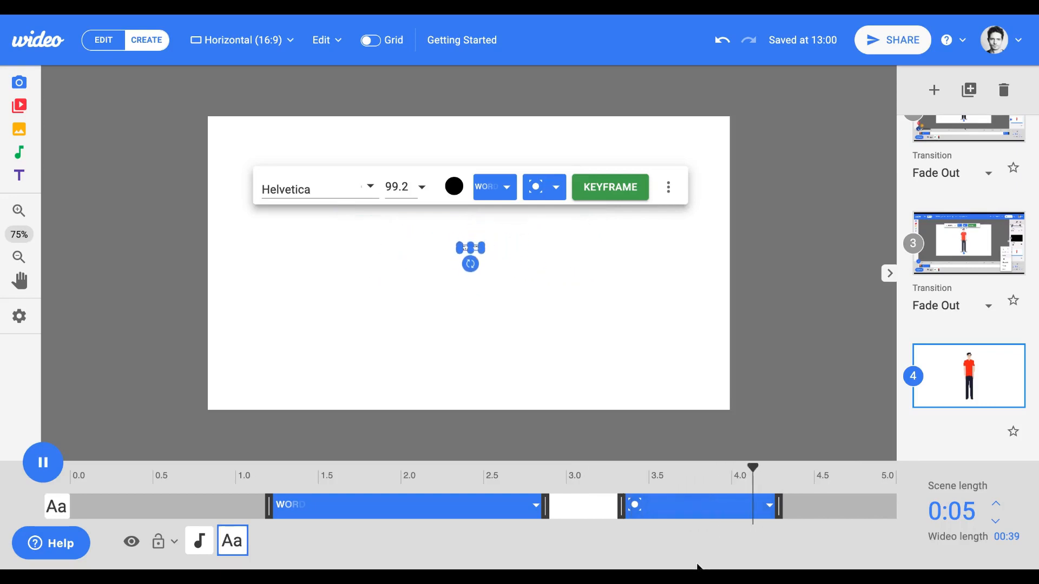
click(42, 462)
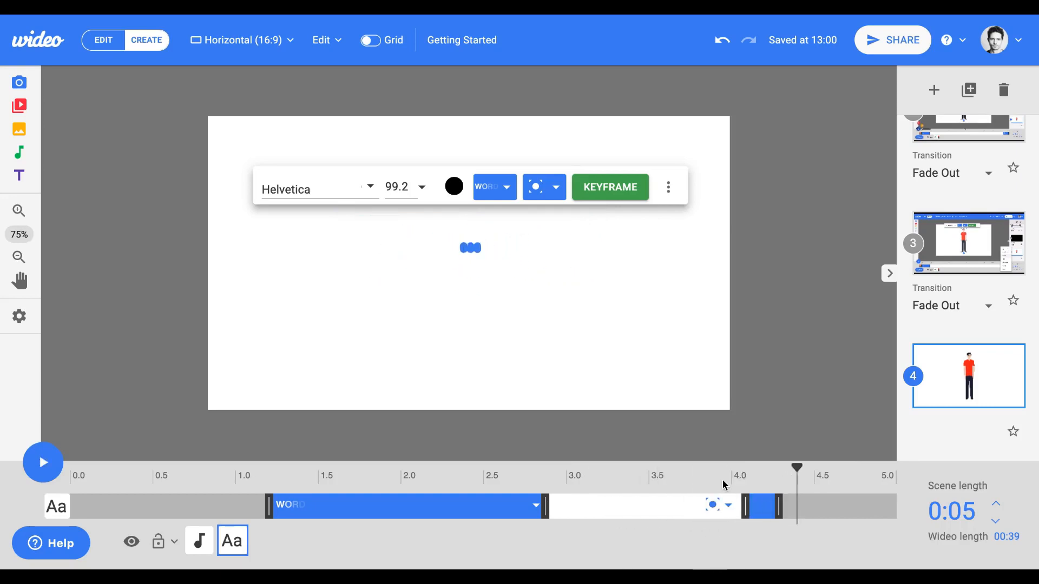
click(43, 462)
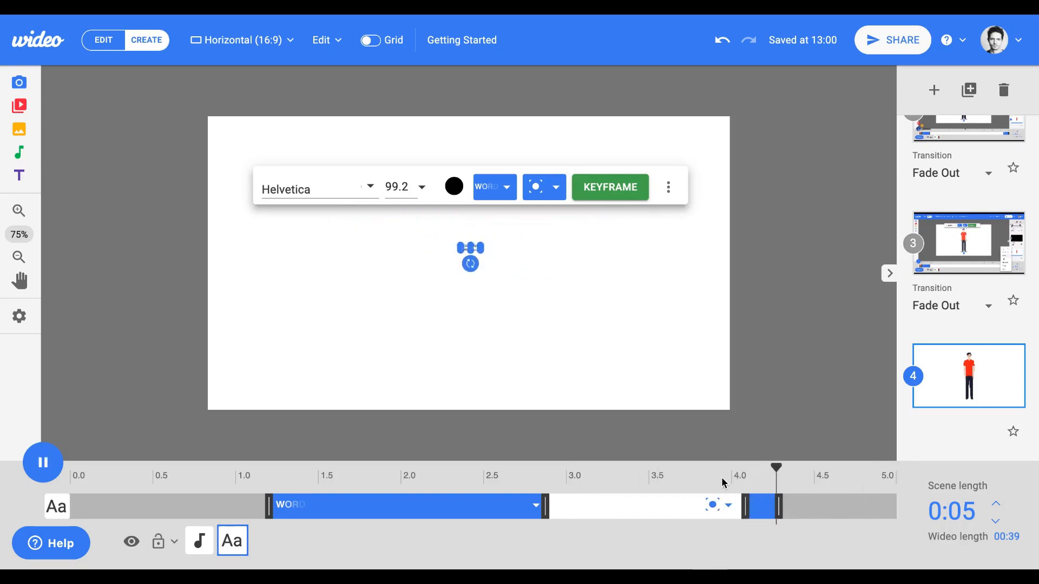
click(541, 187)
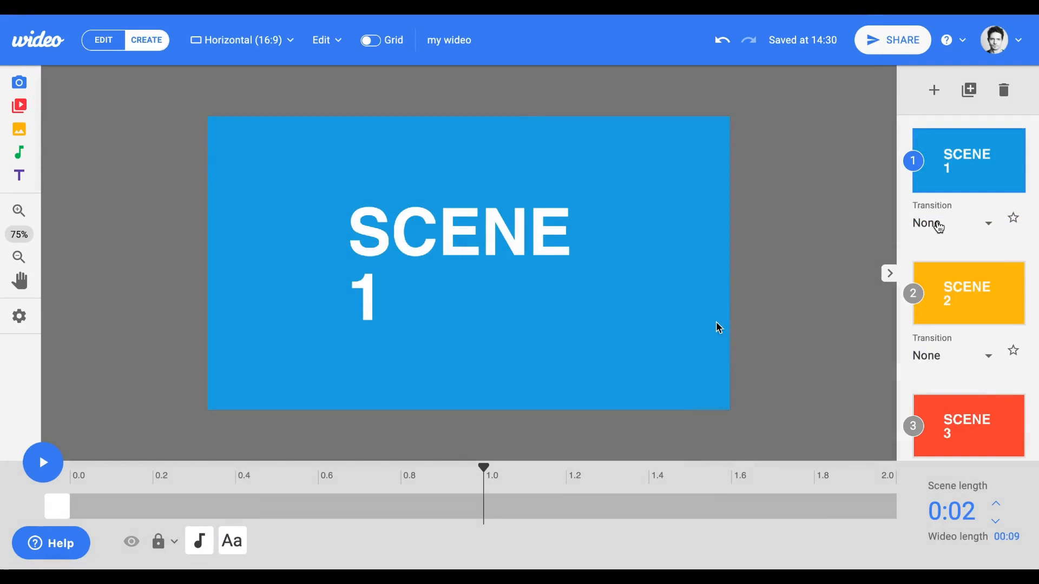
Set scene 1's transition to Zoom In and scene 2's to Hand Left, then preview the whole video.
click(952, 223)
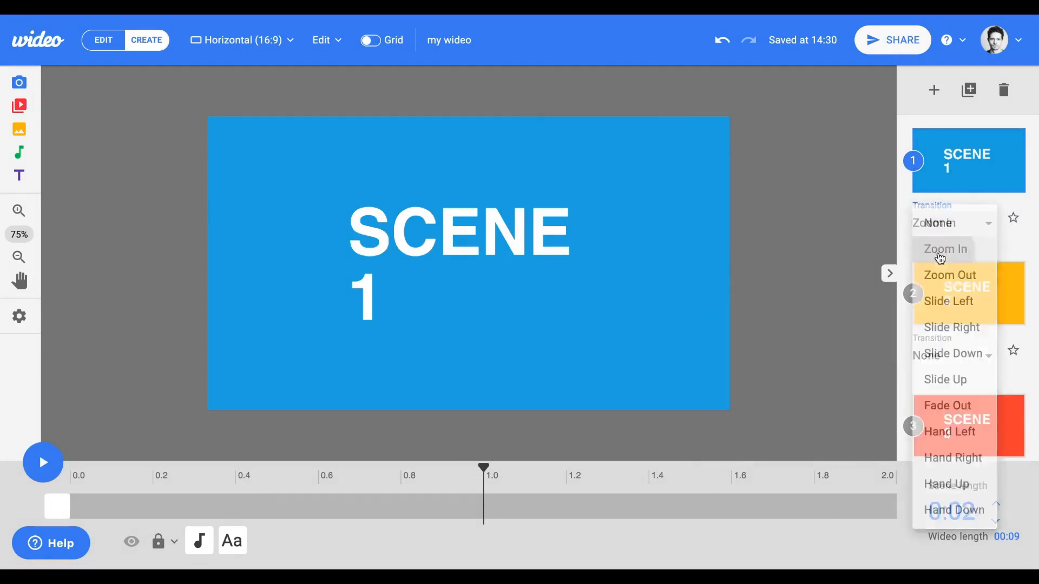
click(945, 249)
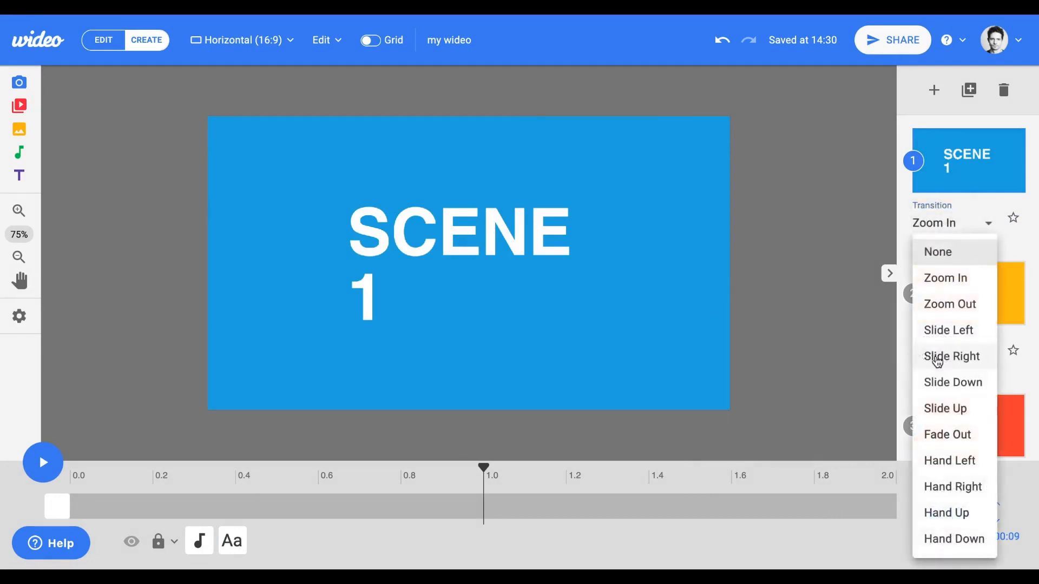
click(949, 461)
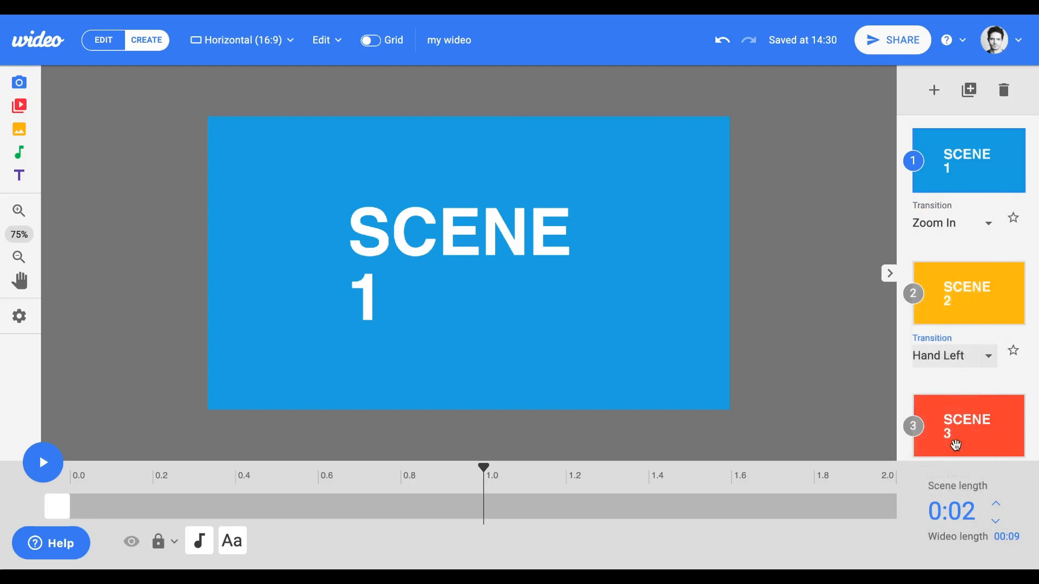
mouse_move(43, 411)
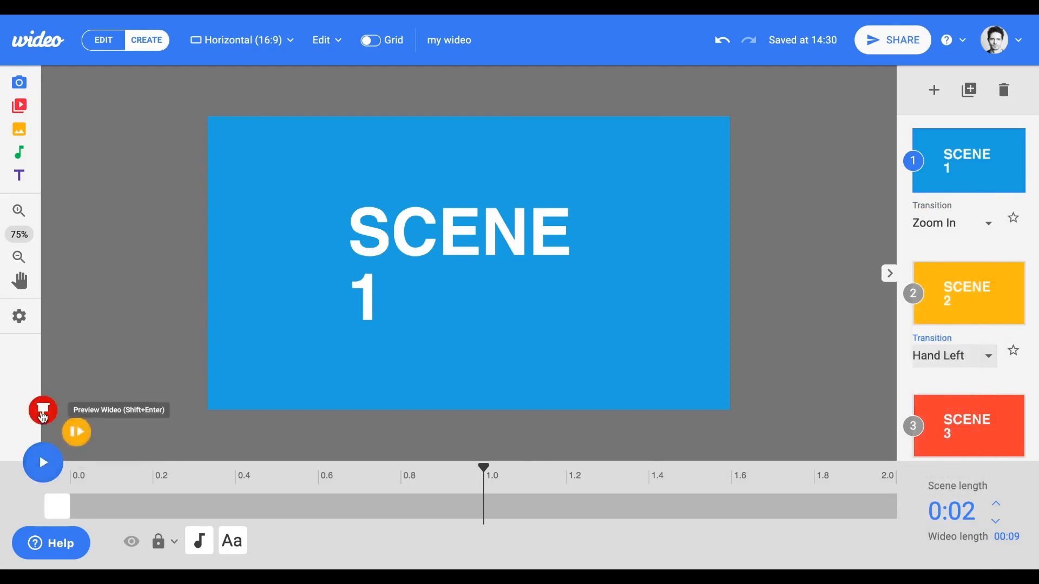
click(44, 409)
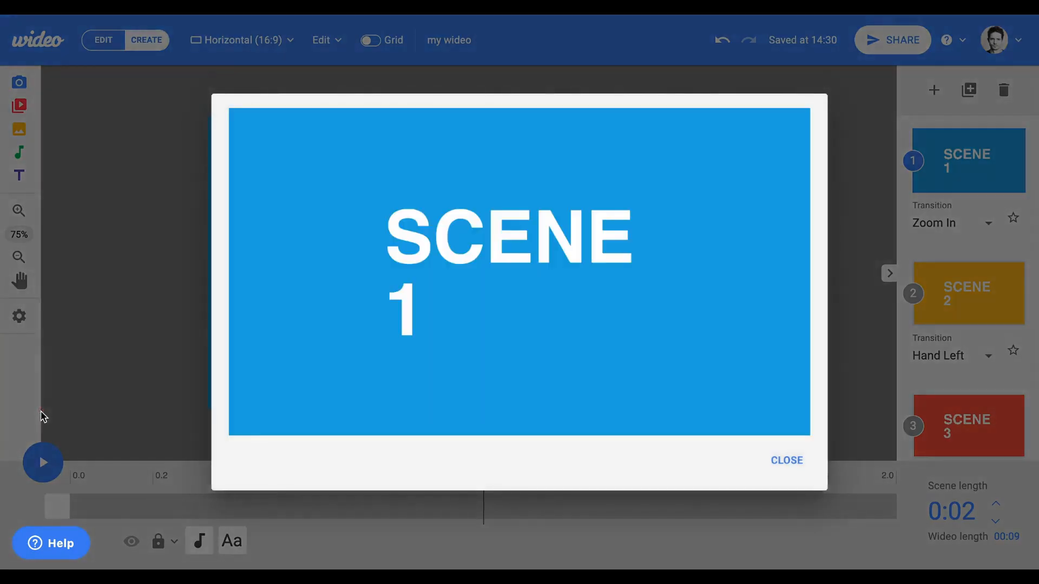